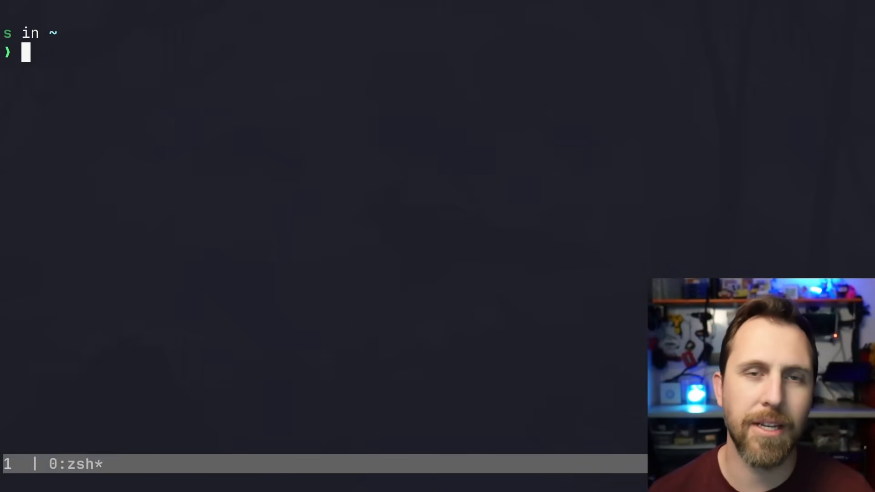
Install talosctl via brew from siderolabs/tap/talosctl, then begin a talosctl cluster create command
type("brew install siderolabs/tap/talosctl")
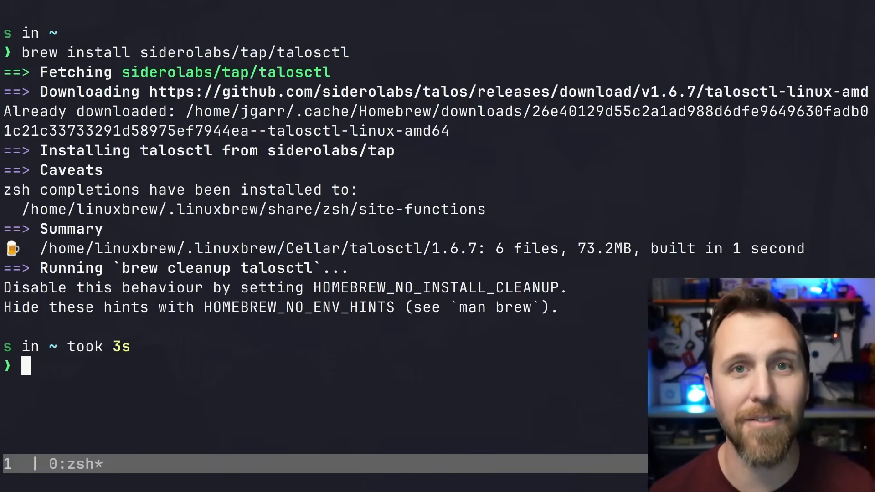
type("talosctl cluster create")
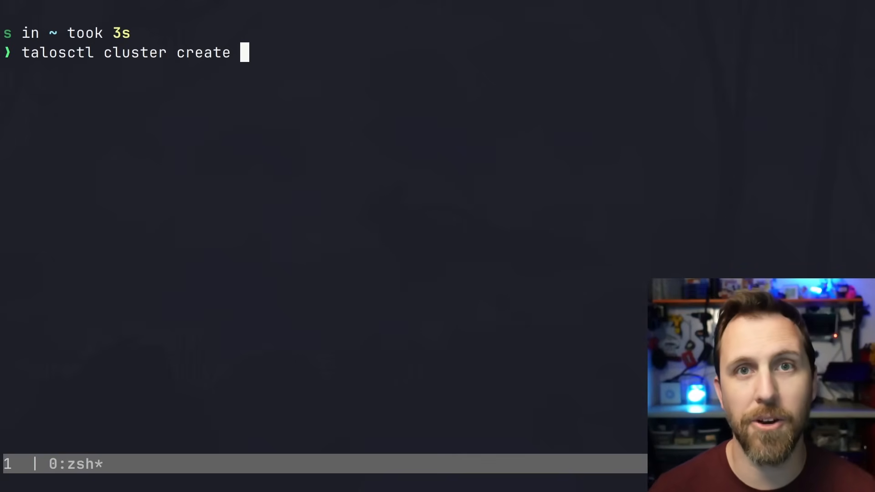
Run 'talosctl cluster create --workers 3' to provision one control plane and three workers in Docker
type("--wo")
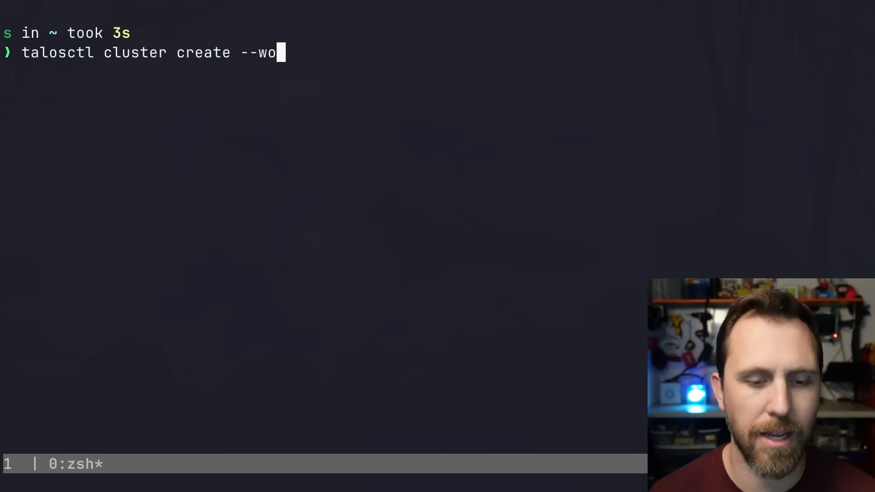
type("rkers 3")
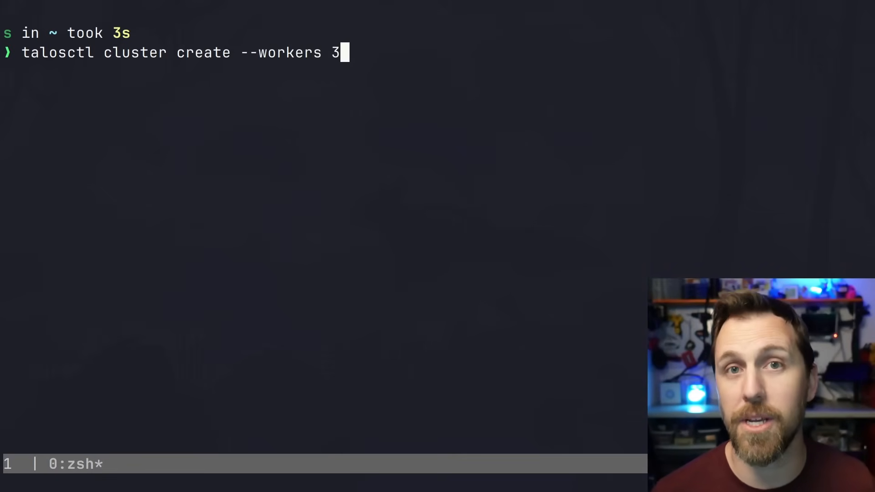
key("Return")
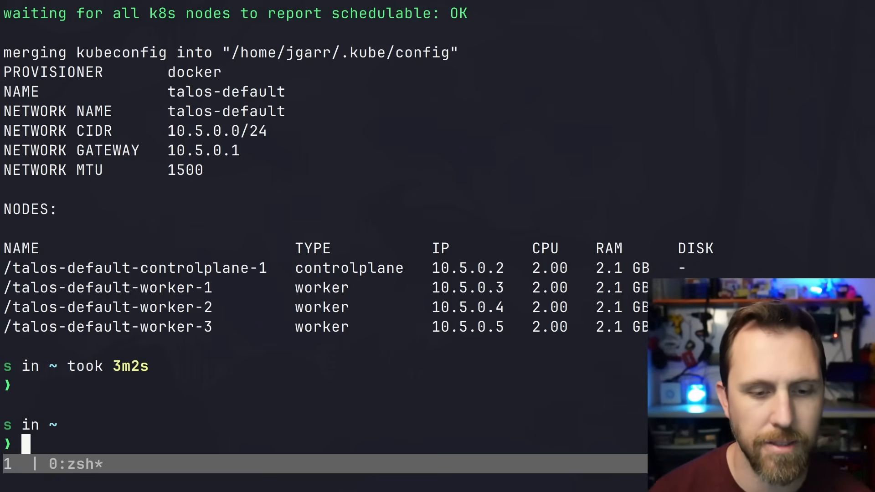
Run docker ps to confirm four Talos v1.6.7 node containers, control plane on port 6443
double_click(226, 91)
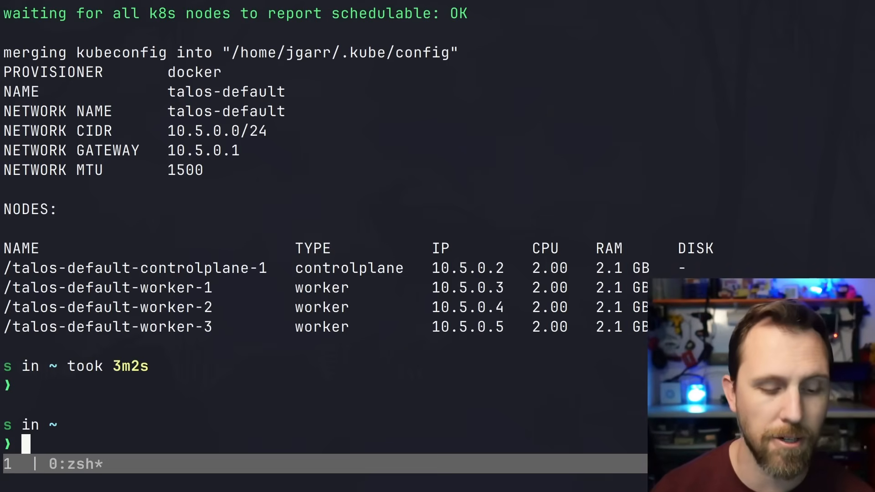
key("ctrl+l")
type("docker ps")
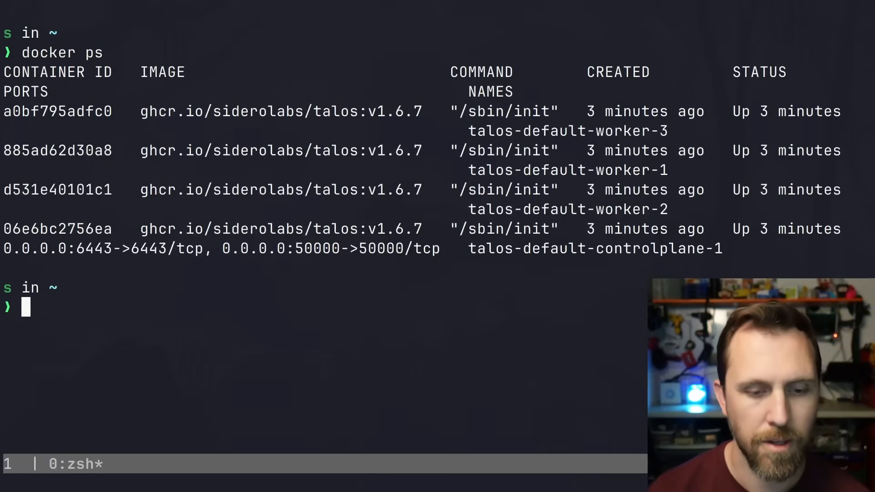
double_click(594, 248)
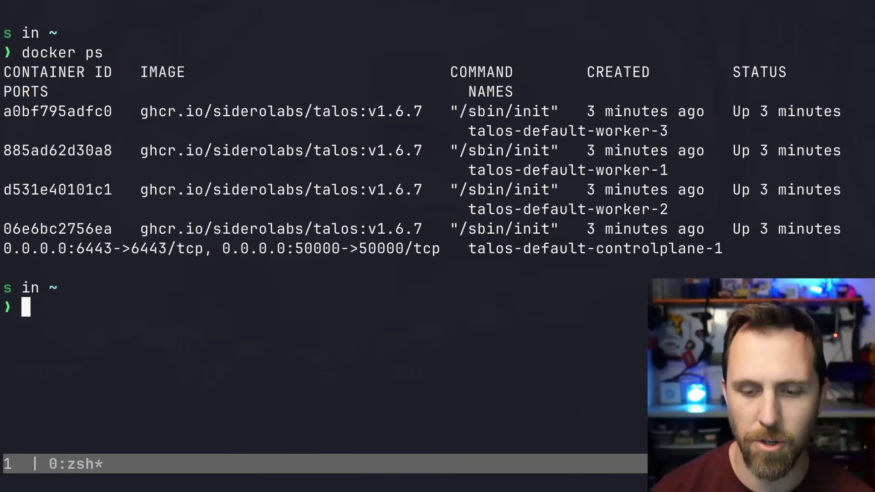
double_click(594, 248)
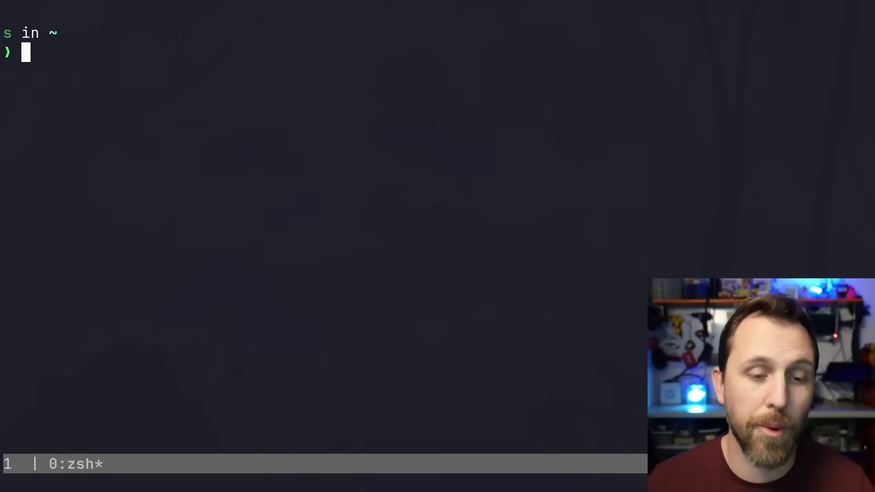
Write kubeconfig from 10.5.0.2 to .kube/talos-default and export KUBECONFIG to that file
type("talosctl kubeconfig '.kube/talos-default' -n 10.5.0.2")
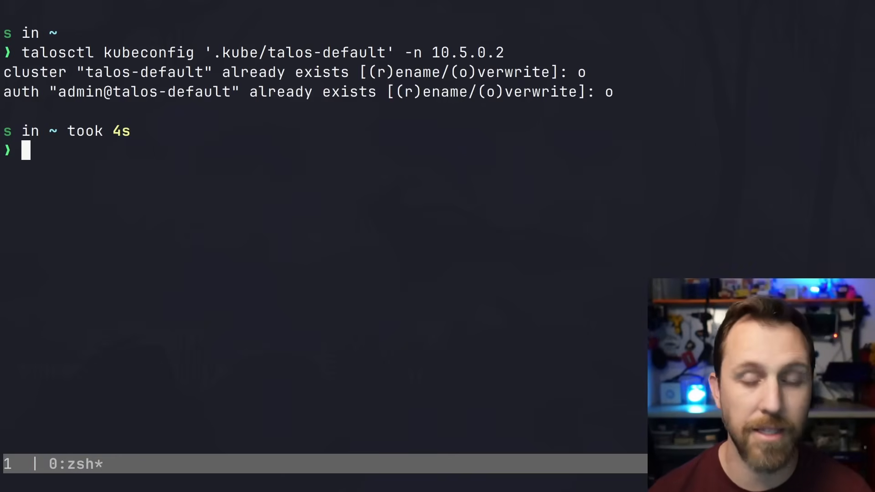
type("export KUB")
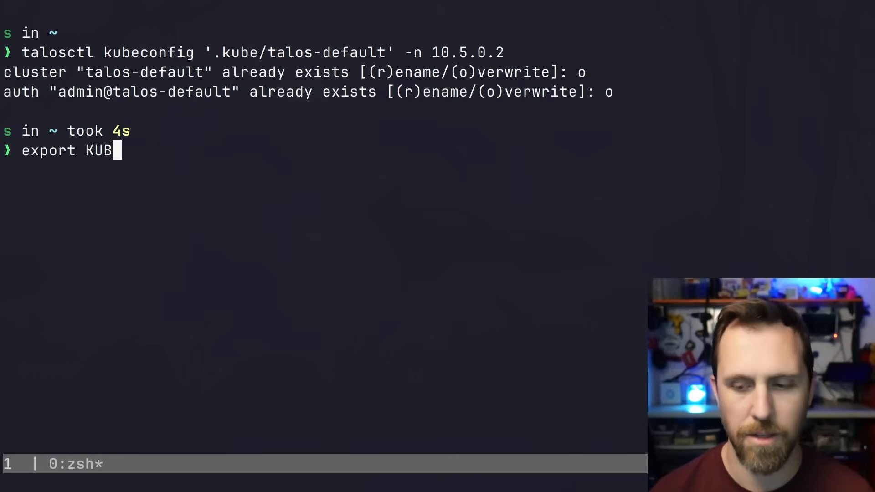
type("ECONFIG=~/.kube/talos-de")
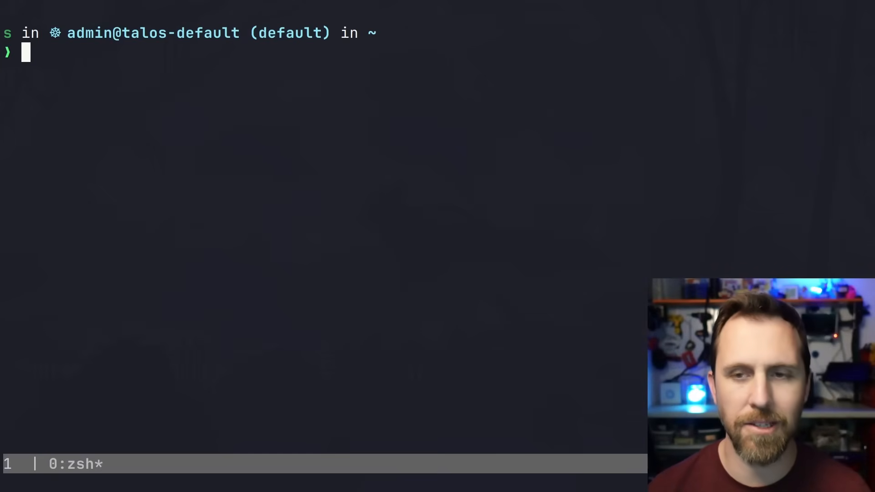
Run 'talosctl dashboard -n 10.5.0.2' to view the control plane node live
type("talosctl dashboard -n 10.5.0.2")
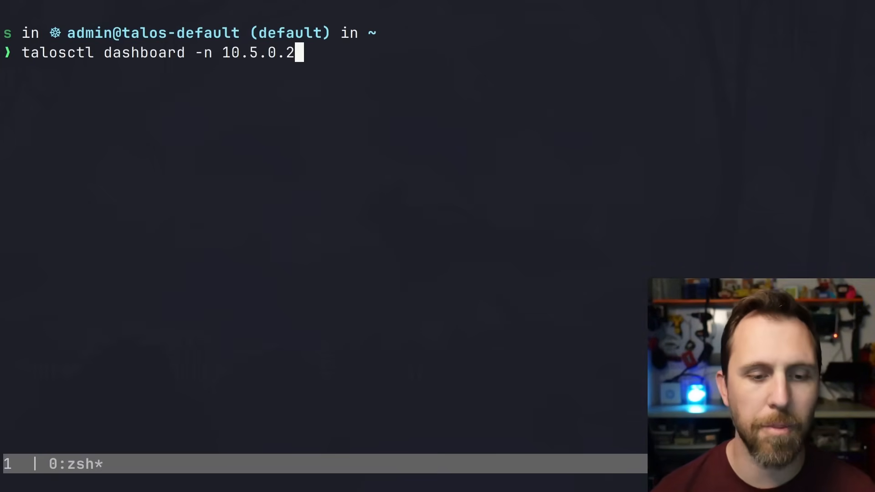
key("Return")
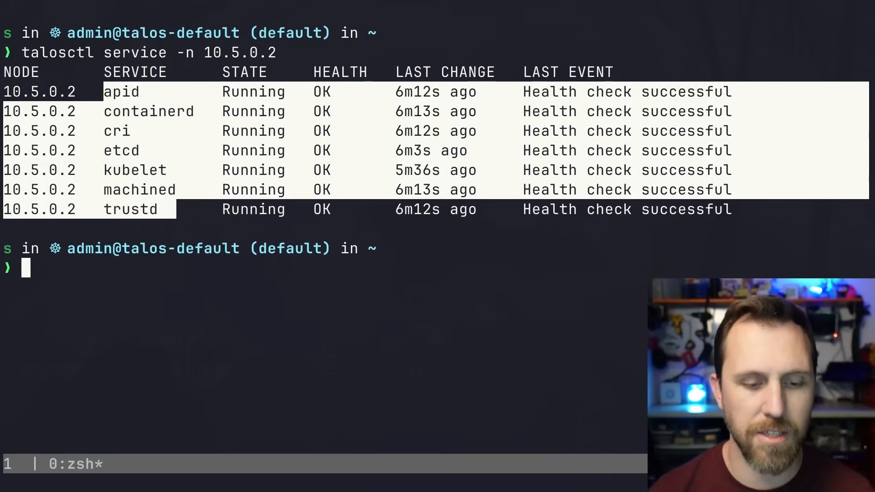
Review worker 10.5.0.3 services, then stage 'talosctl pcap -i eth0 -n 10.5.0.2'
double_click(135, 52)
type("talosctl service -n 10.5.0.3")
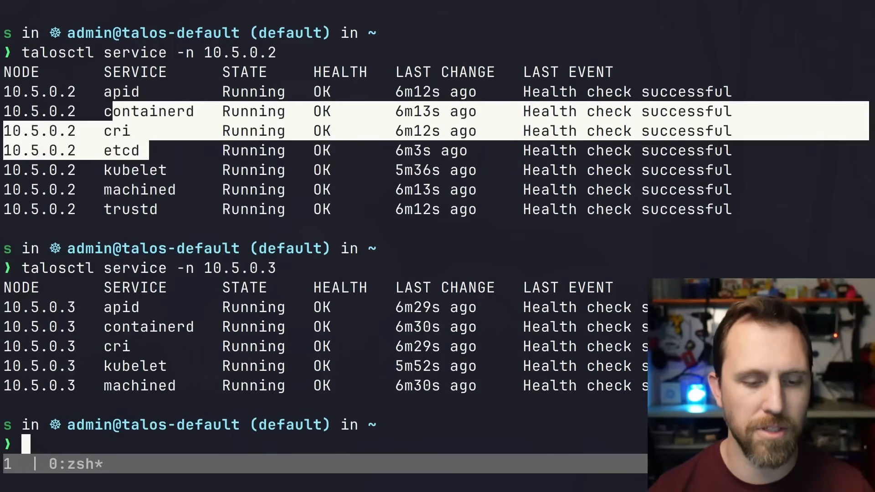
type("talosctl pcap -i eth0 -n 10.5.0.2")
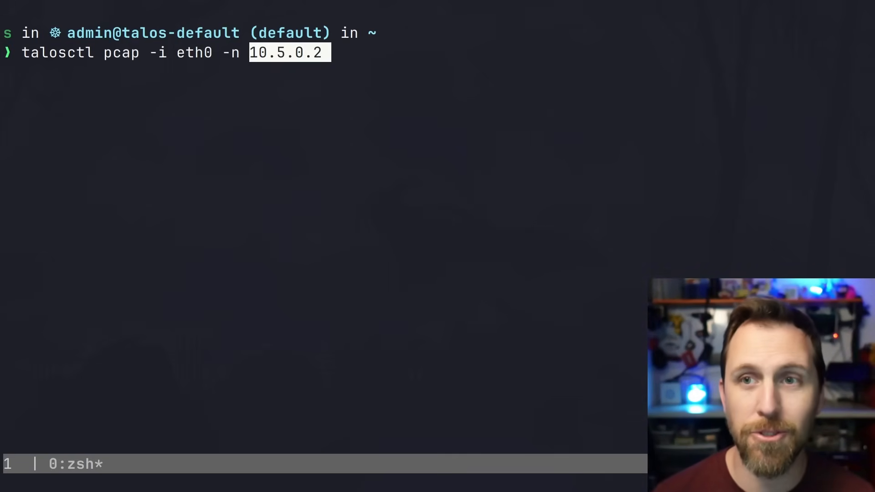
Stream decoded TCP packets from eth0 on 10.5.0.2 and scroll through the capture
key("Return")
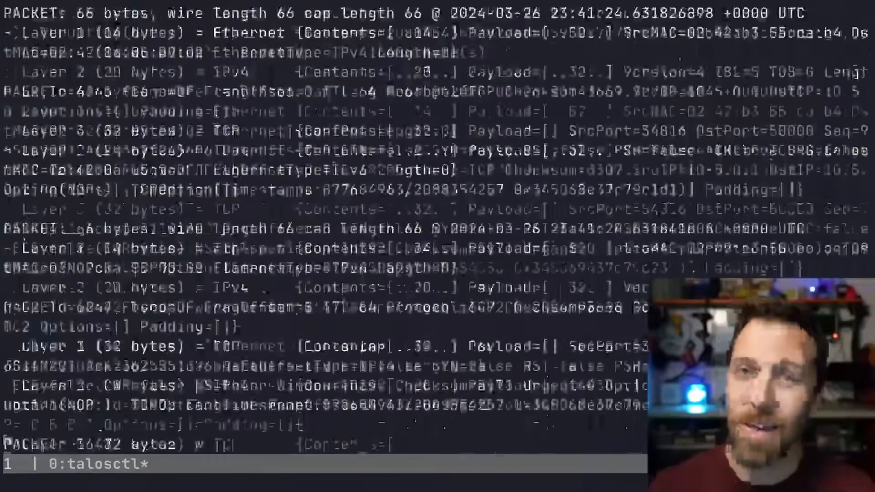
scroll("down", 3)
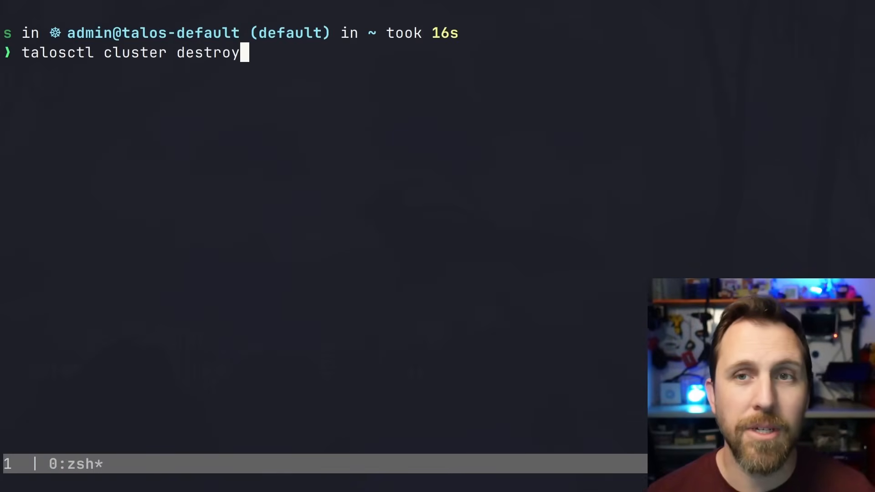
Run 'talosctl cluster destroy' to remove the control plane and all three workers
key("Return")
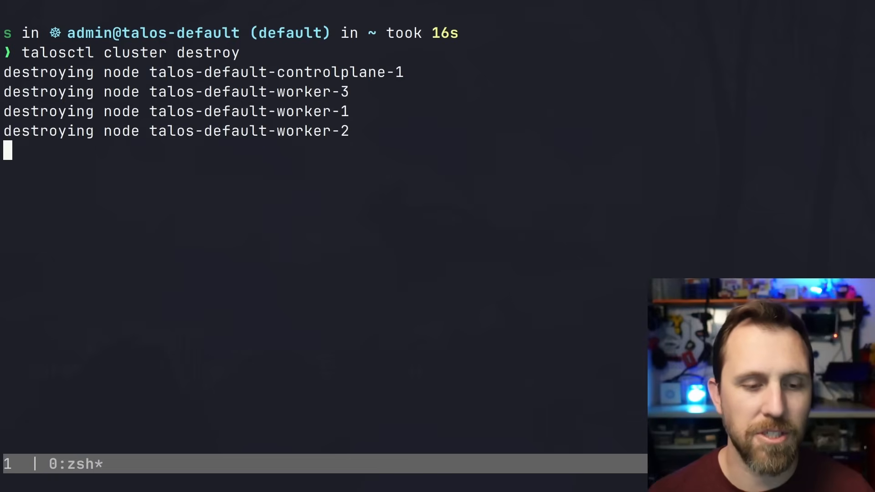